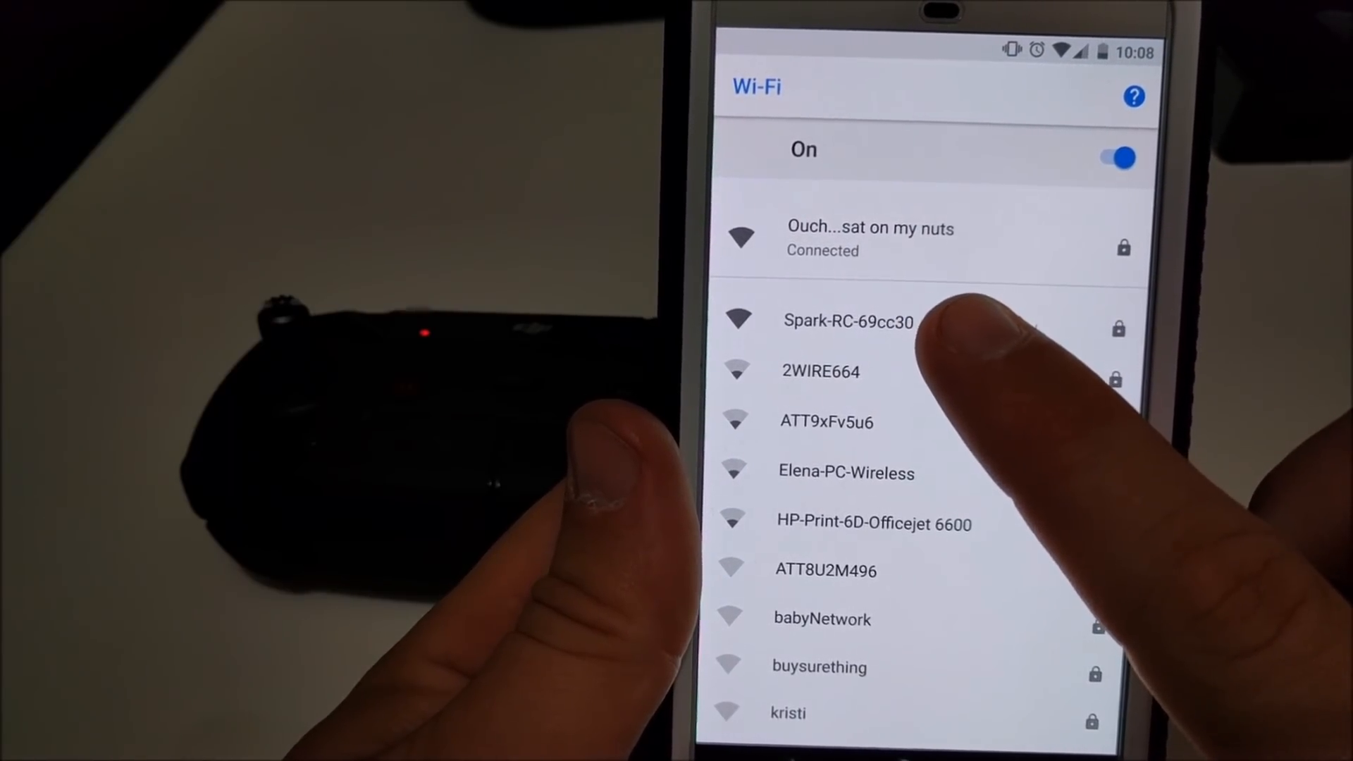
# Join the Spark-RC-69cc30 Wi-Fi network, entering its password and connecting.
pyautogui.click(848, 322)
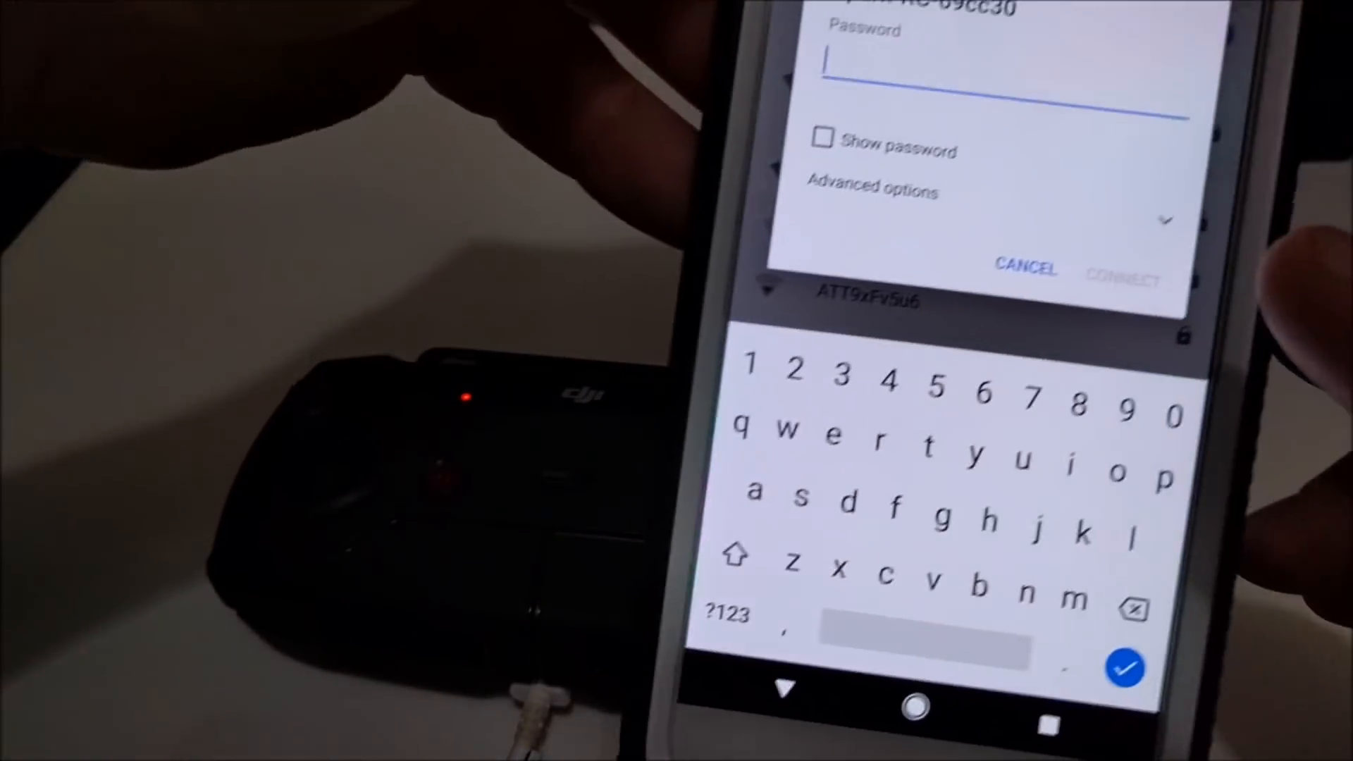
pyautogui.write('2')
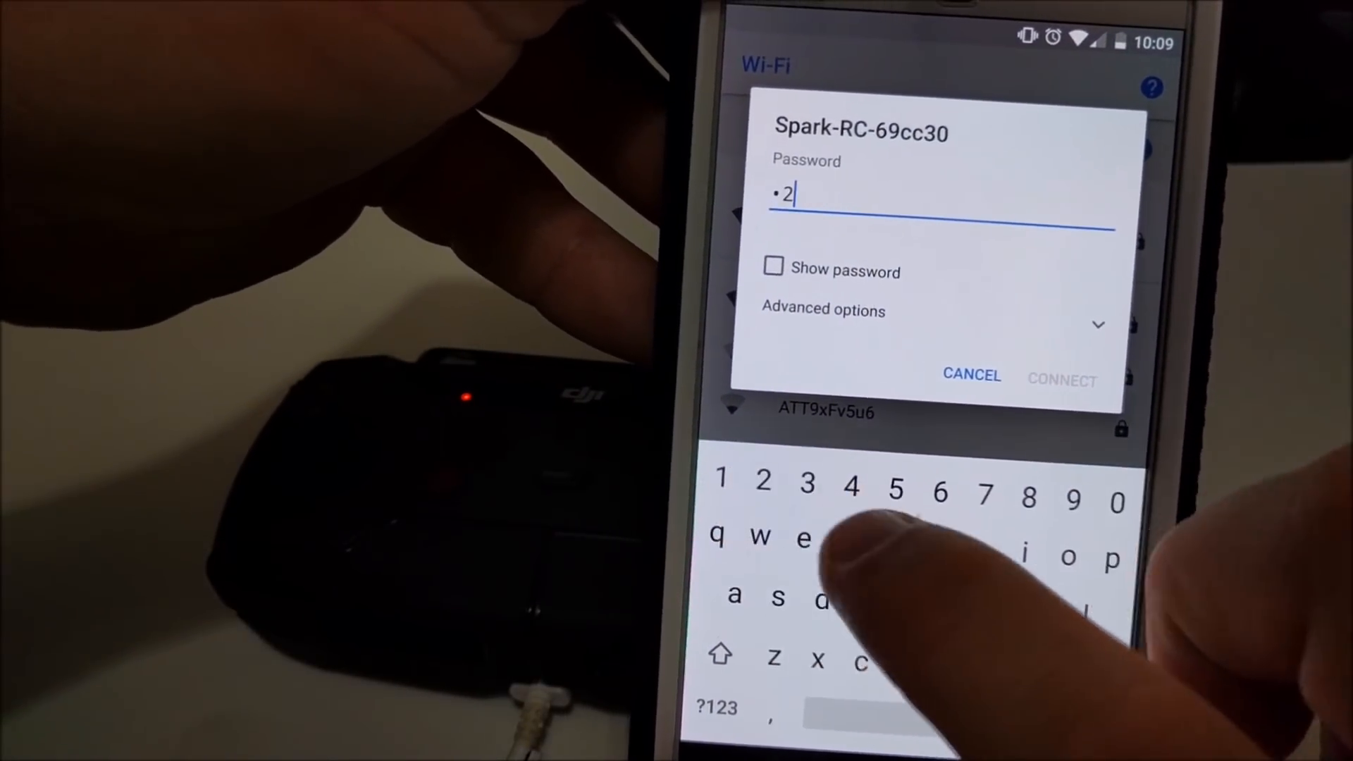
pyautogui.click(809, 498)
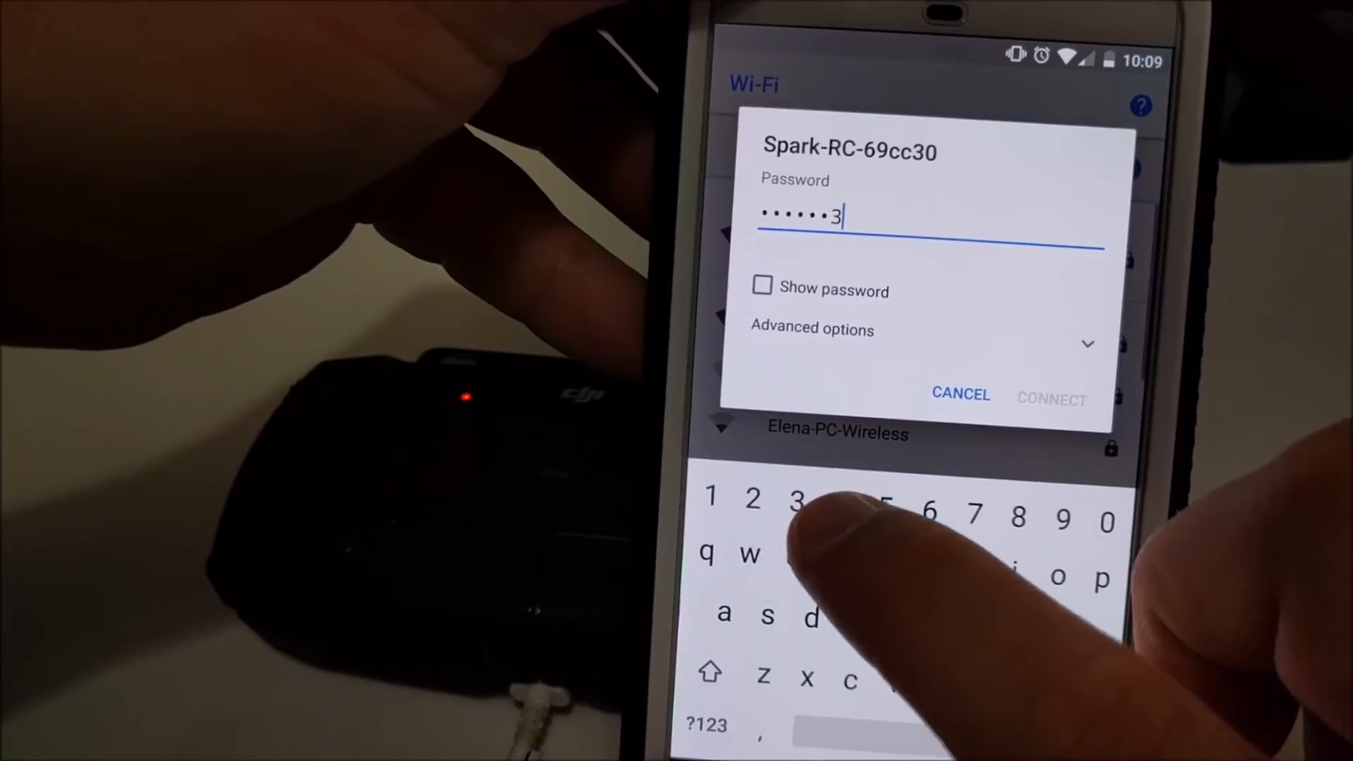
pyautogui.click(1051, 399)
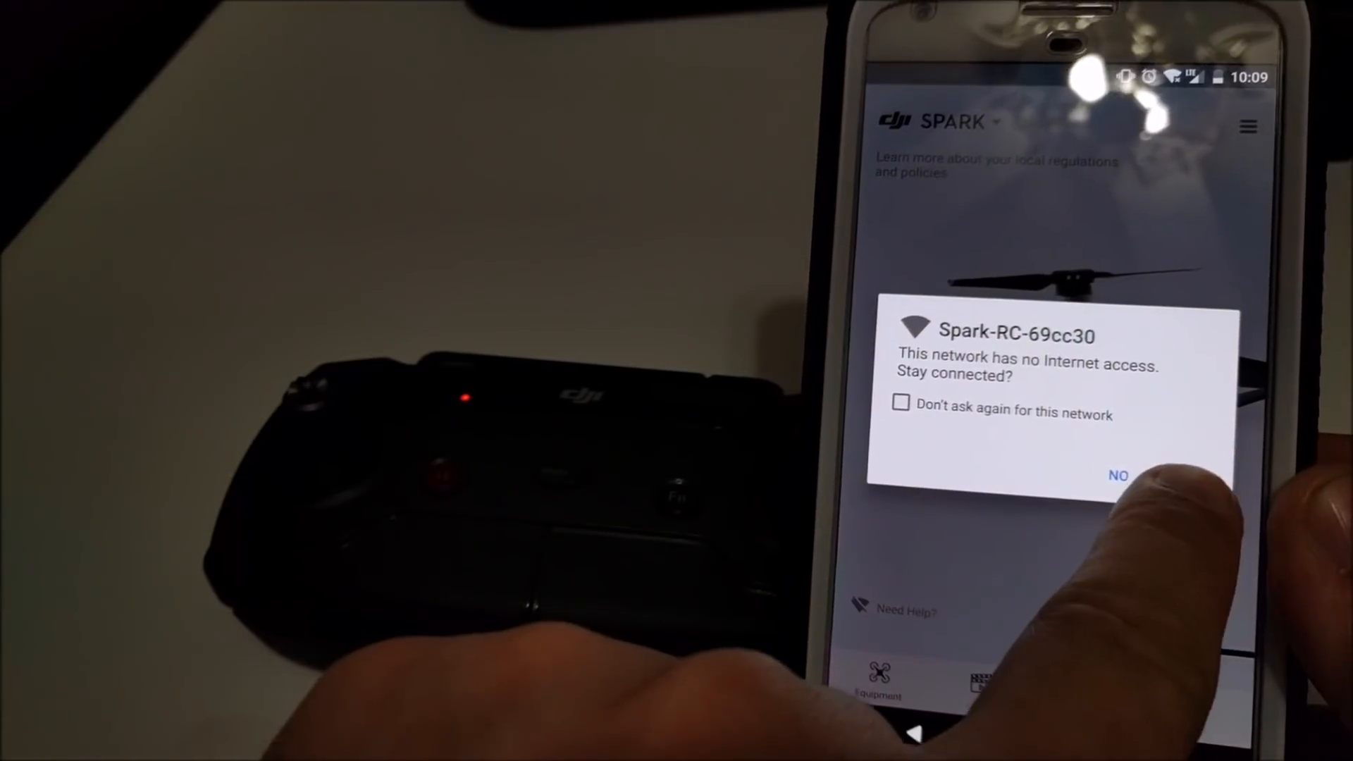
# Keep the no-internet controller connection and start the Remote Controller 01.00.0400 firmware download.
pyautogui.click(1121, 475)
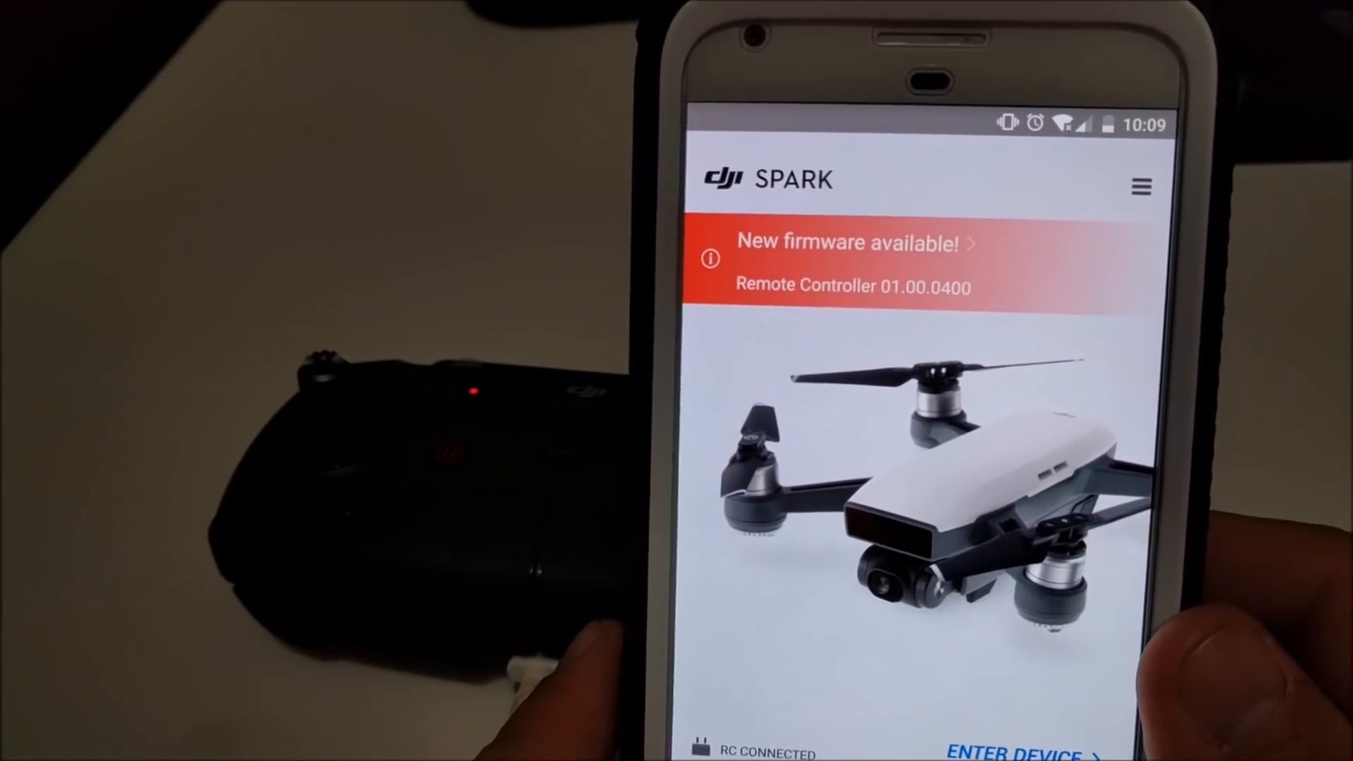
pyautogui.click(850, 242)
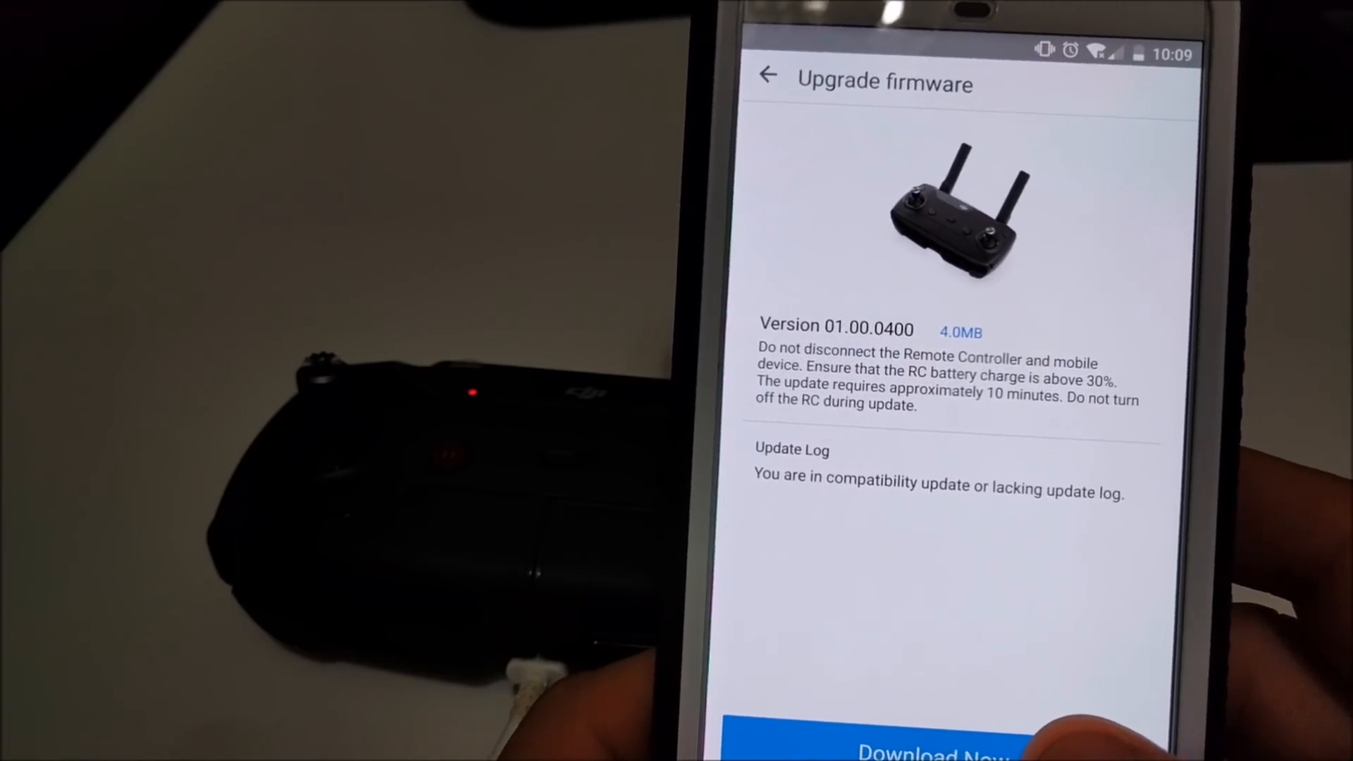
pyautogui.click(932, 747)
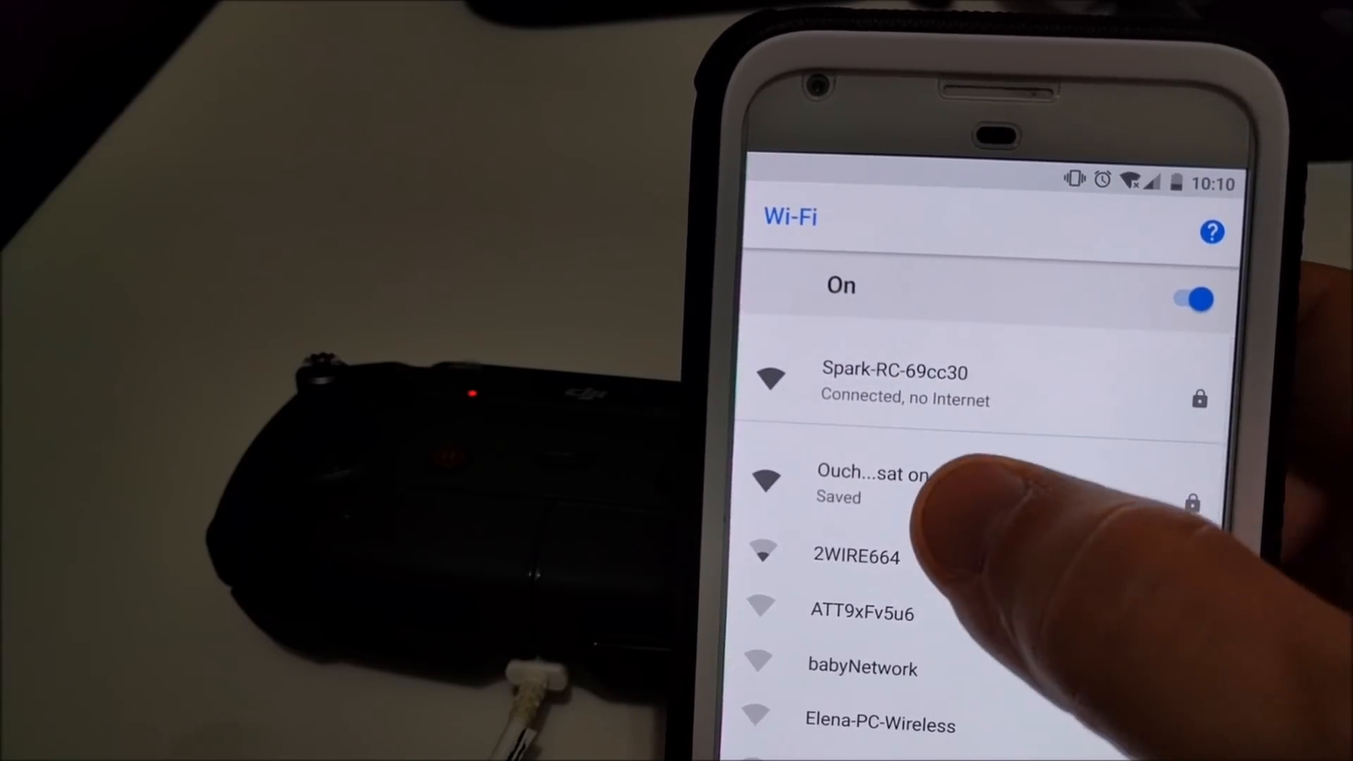
# Switch Wi-Fi from Spark-RC-69cc30 to the saved home network with internet access.
pyautogui.click(895, 383)
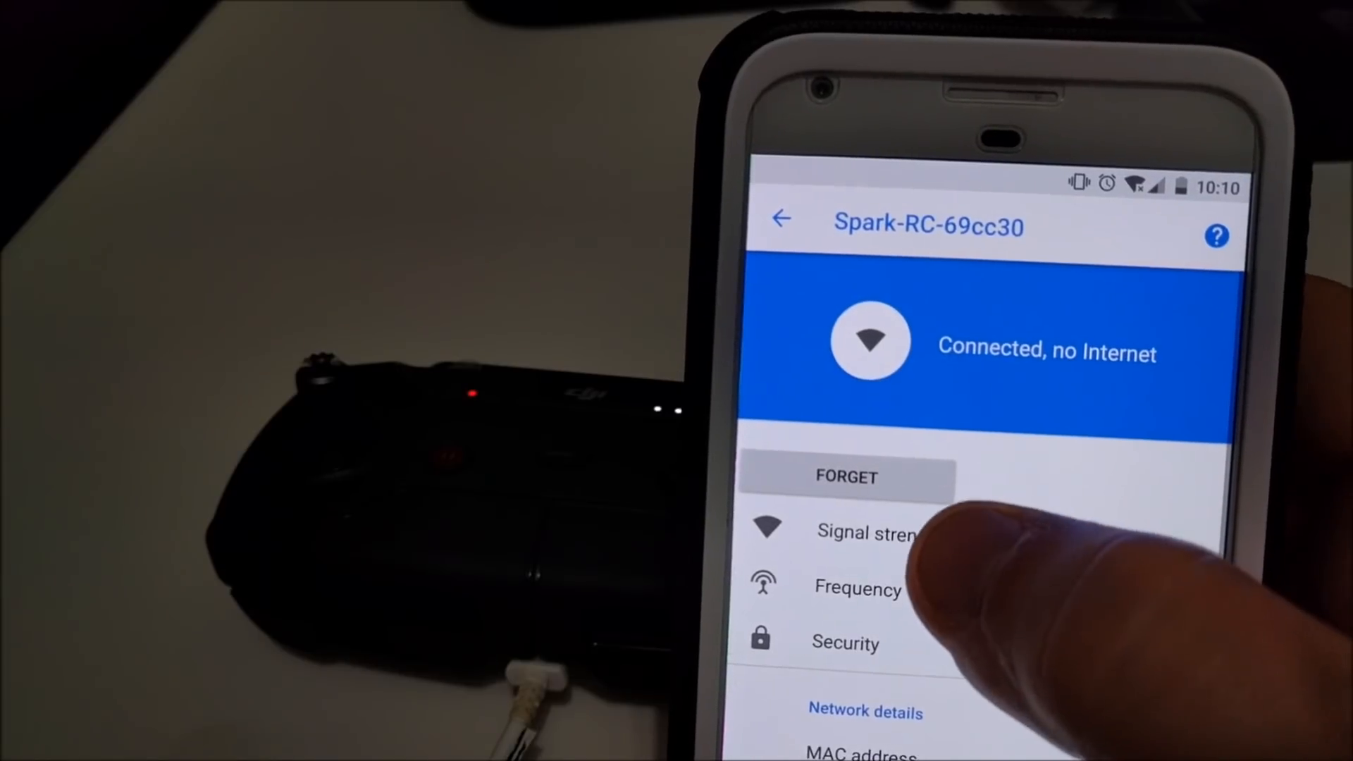
pyautogui.click(781, 220)
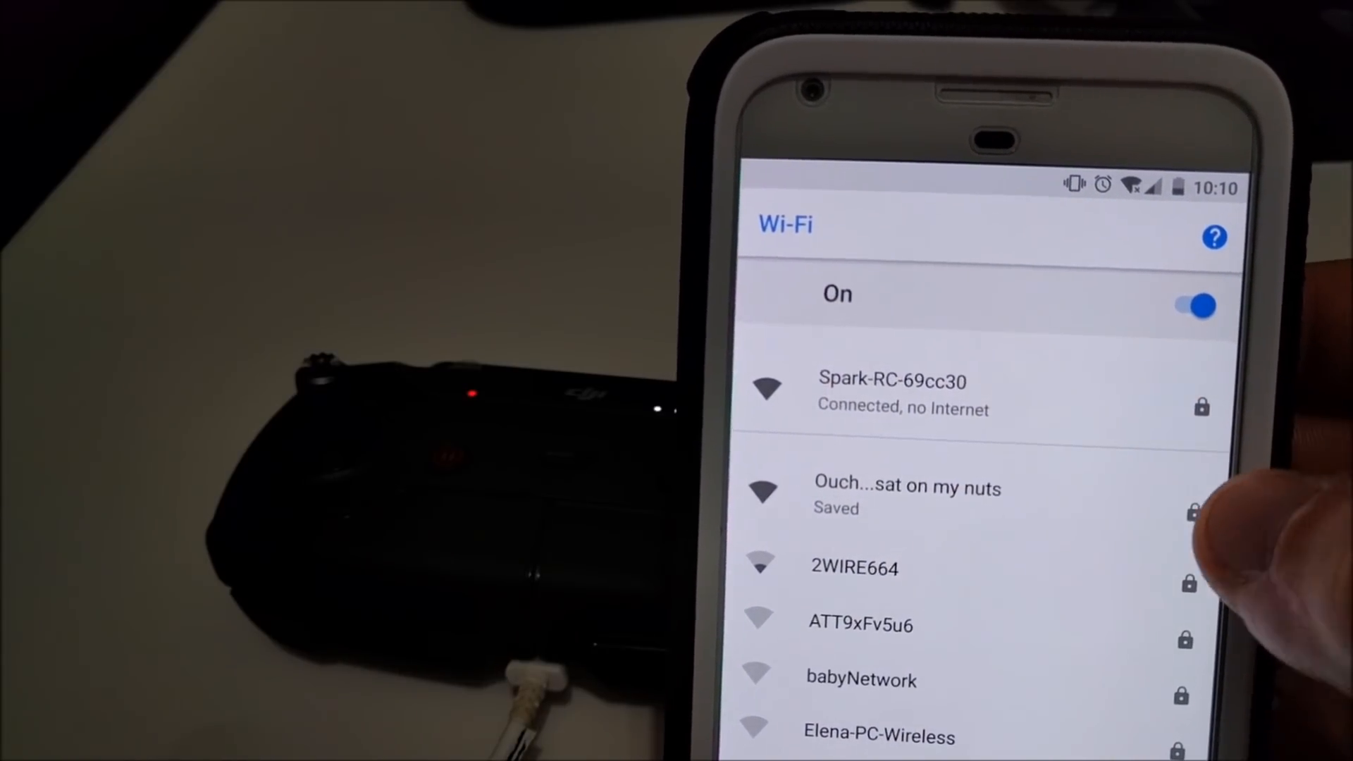
pyautogui.click(894, 393)
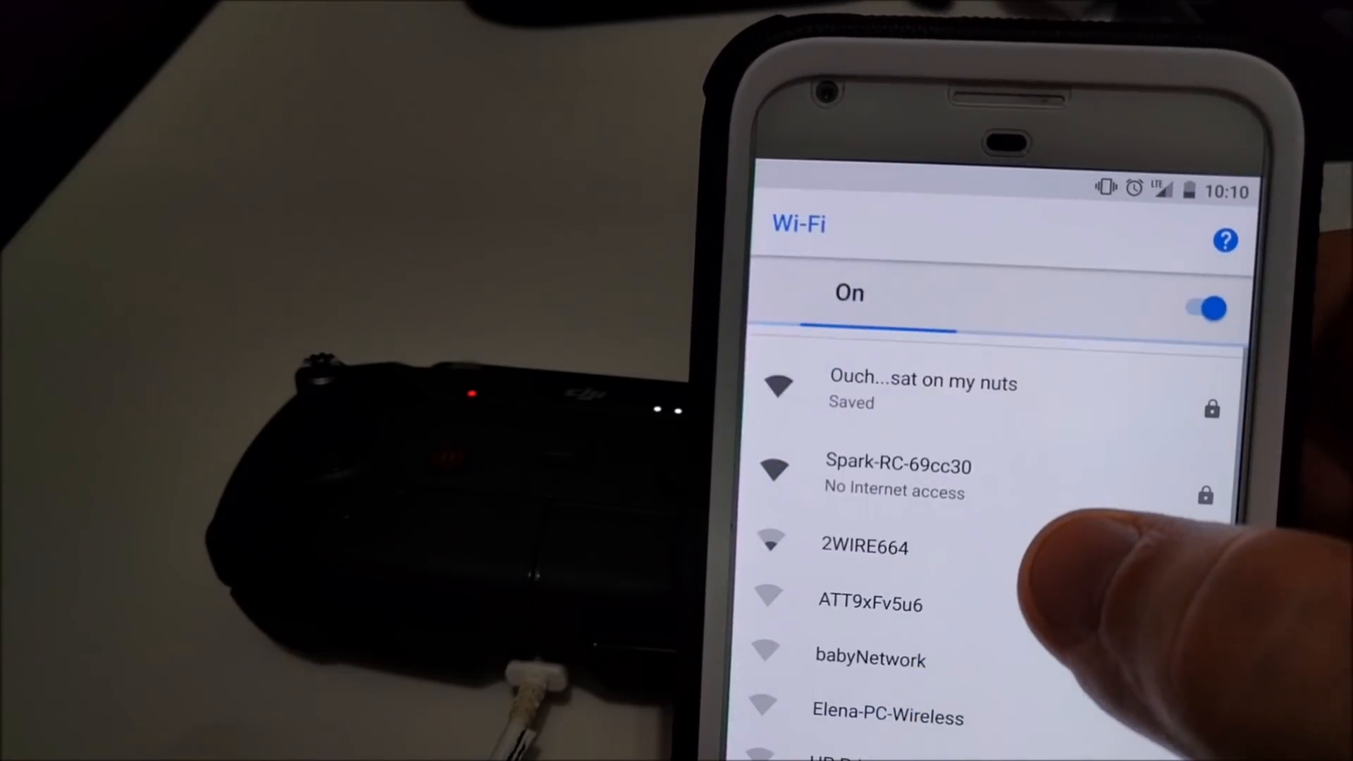
pyautogui.click(923, 382)
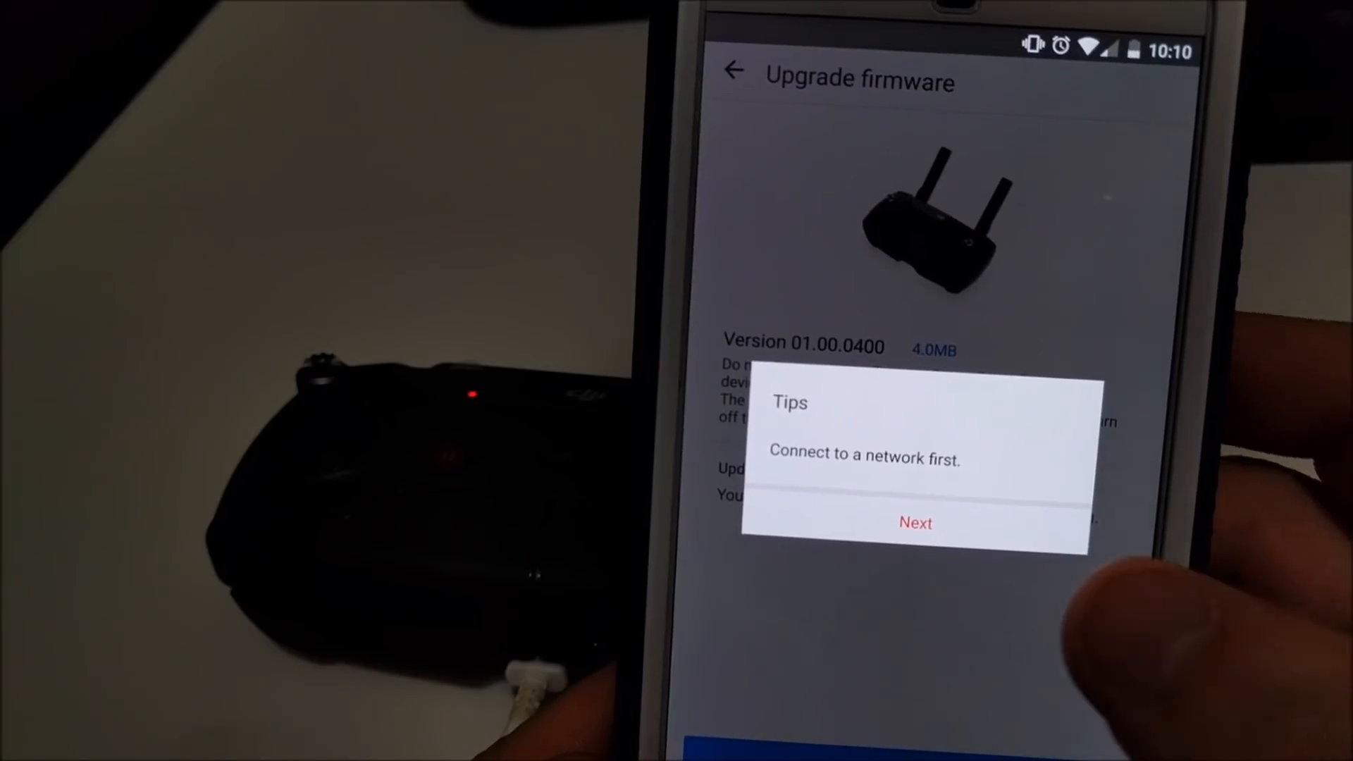
# Download controller firmware 01.00.0400 over the home network and start the update, acknowledging the connect-controller notice.
pyautogui.click(915, 521)
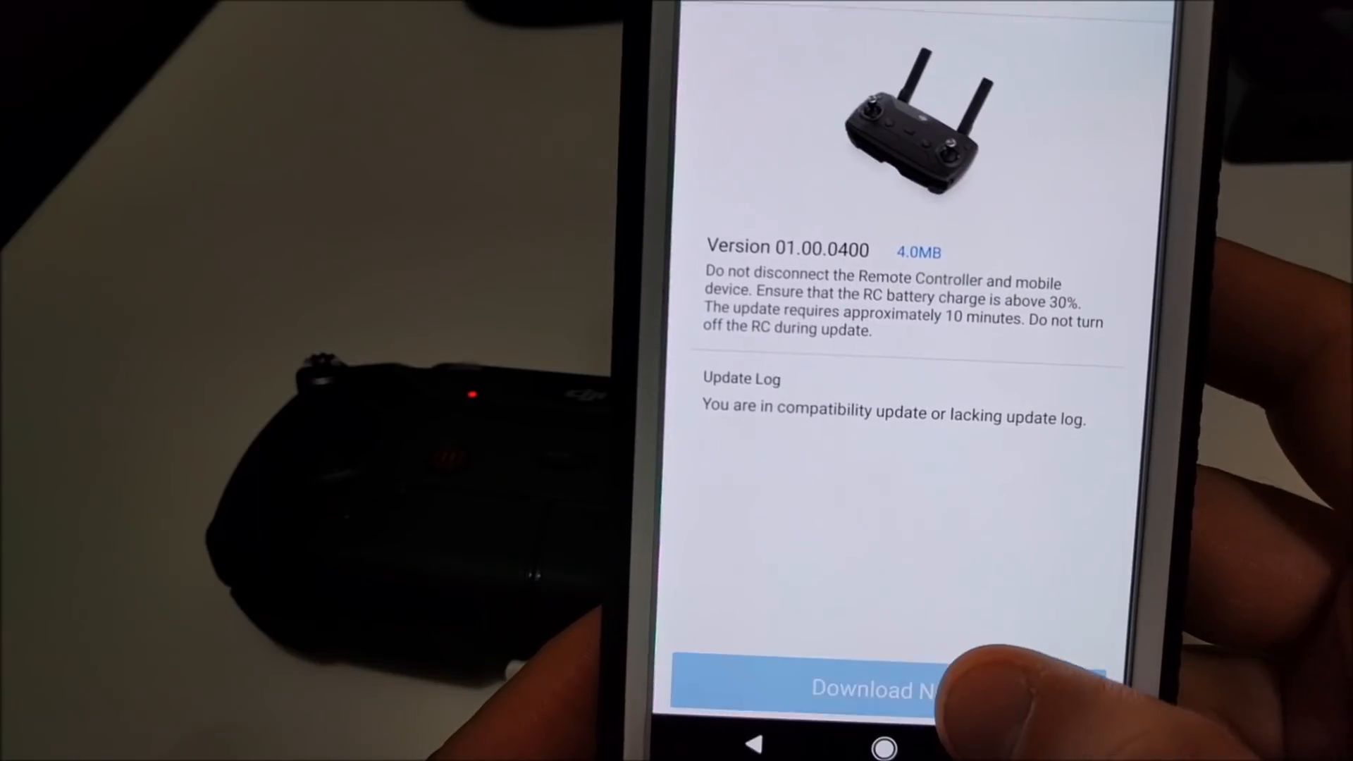
pyautogui.click(879, 690)
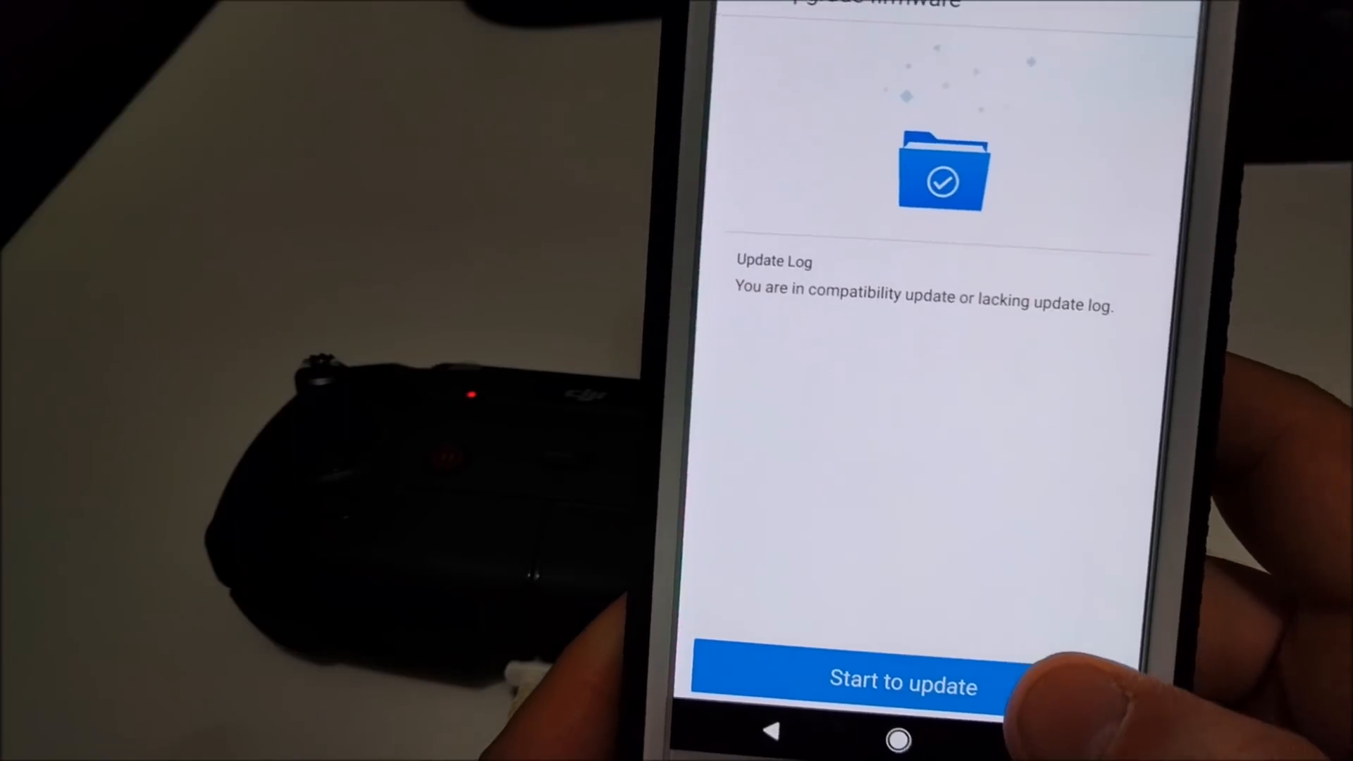
pyautogui.click(902, 684)
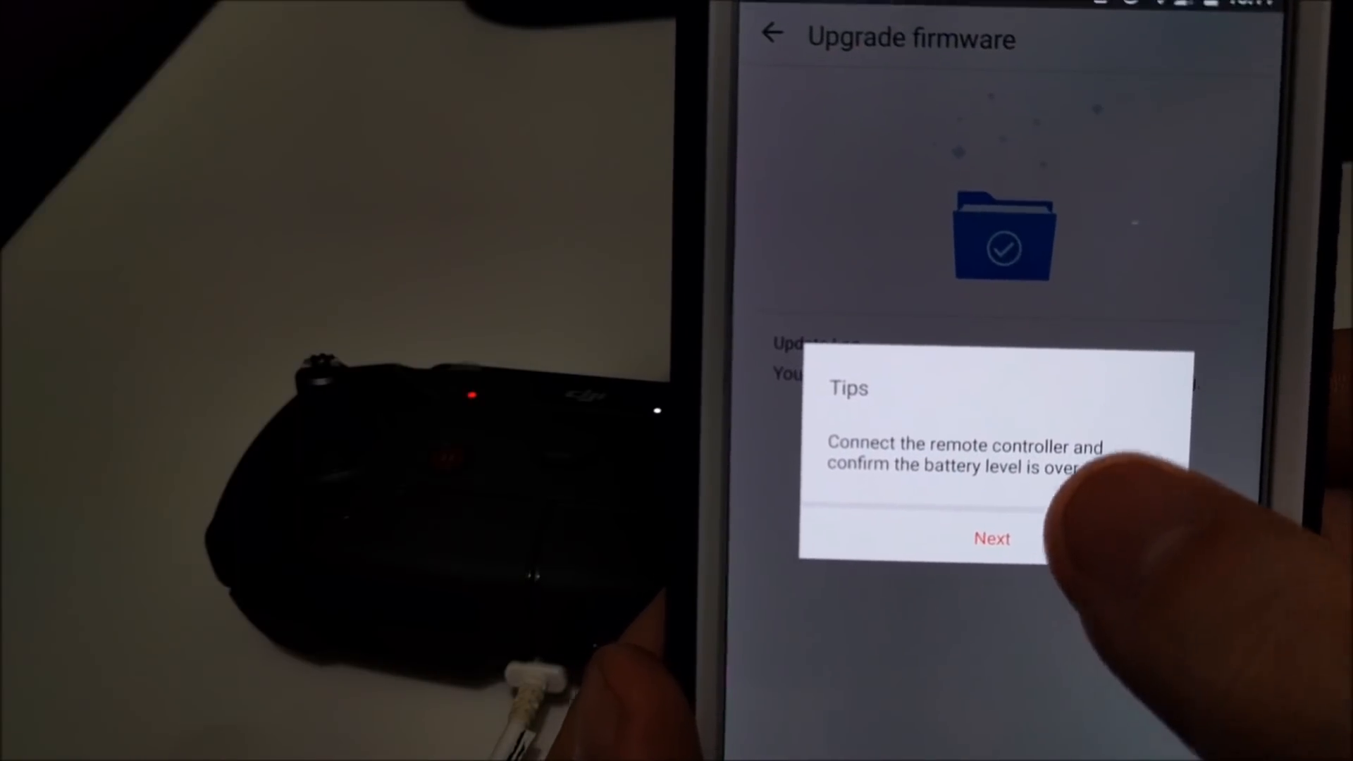
pyautogui.click(991, 537)
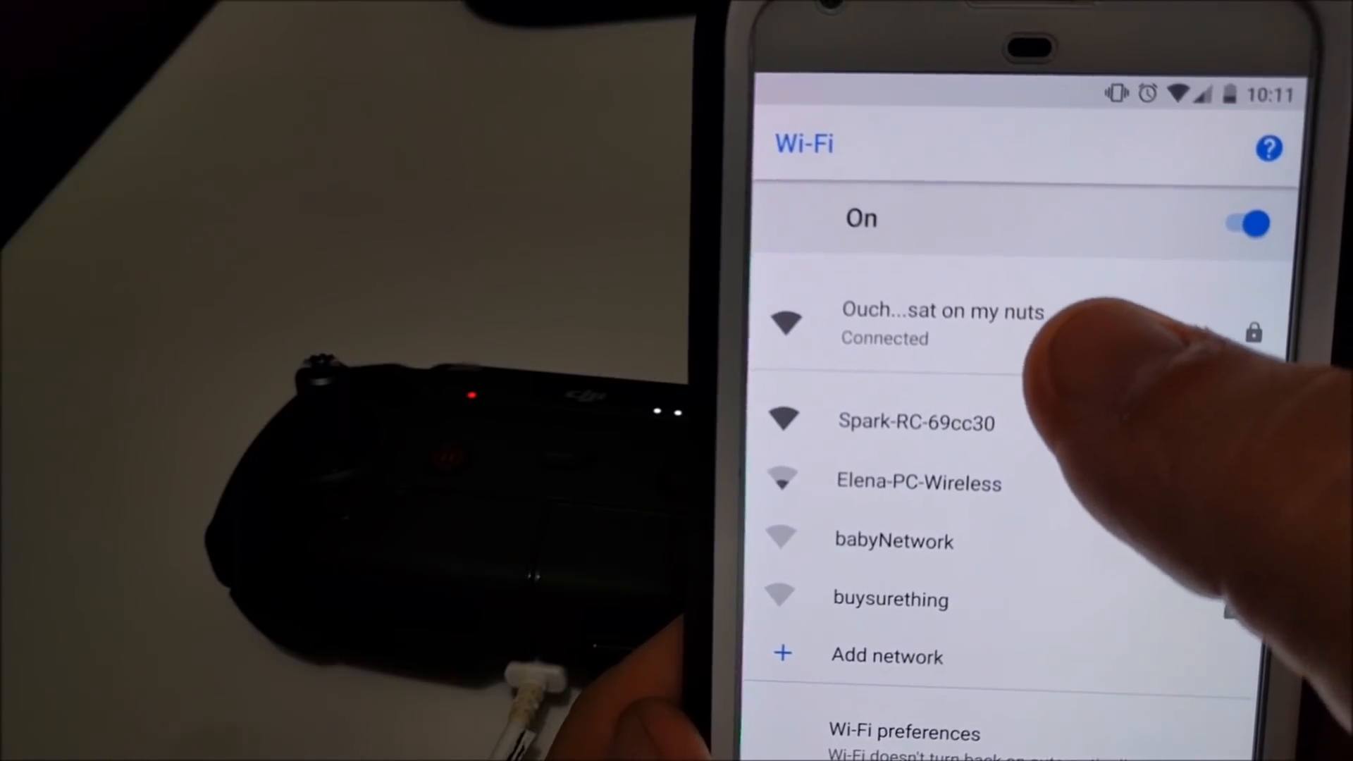
# Reconnect to Spark-RC-69cc30 and stay connected despite the no-internet warning.
pyautogui.click(940, 324)
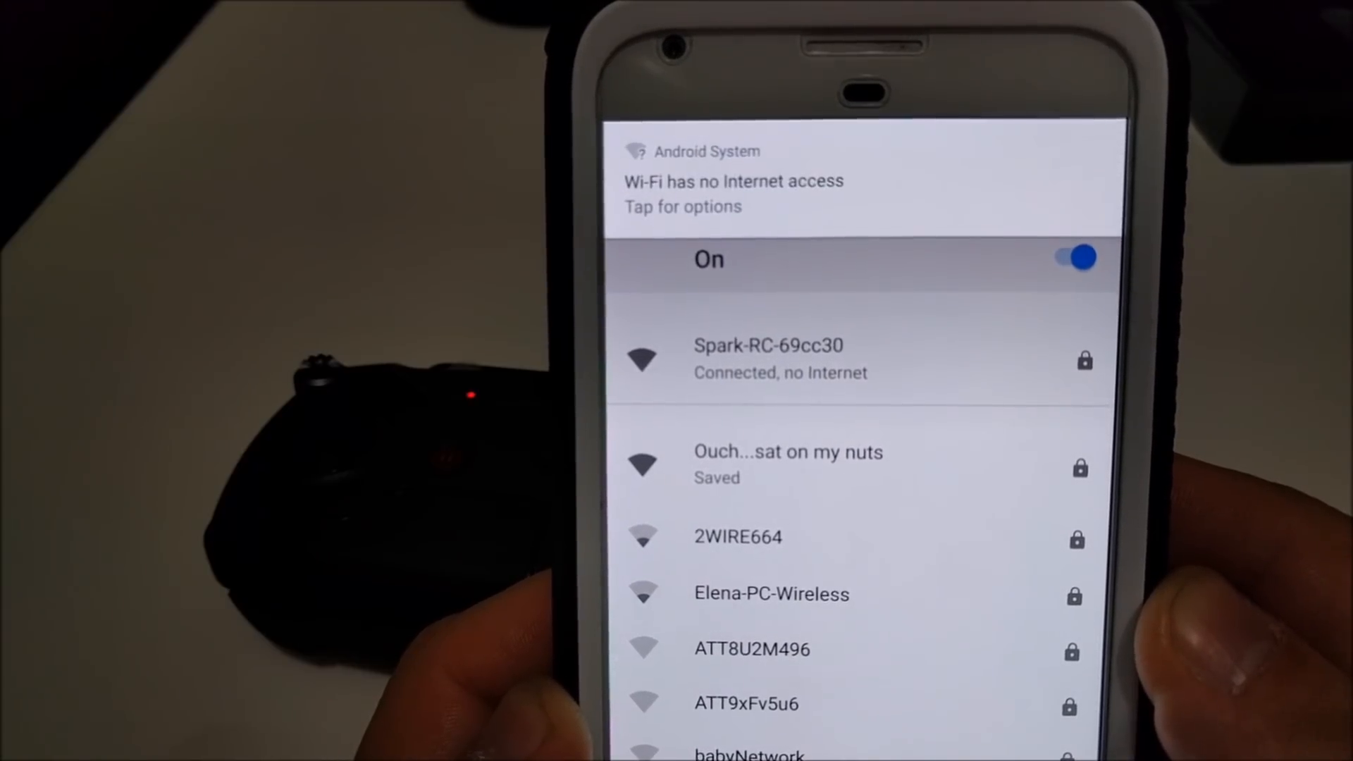
pyautogui.click(768, 358)
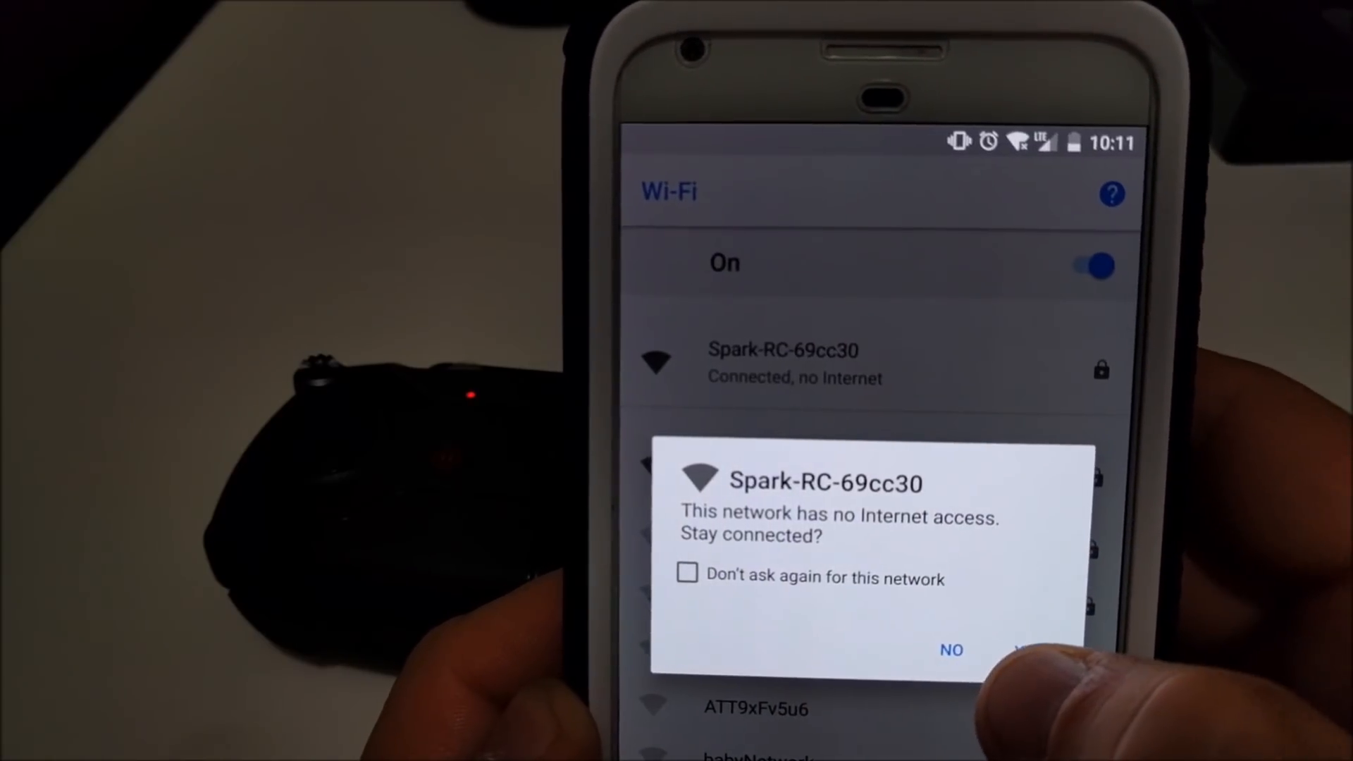
pyautogui.click(952, 650)
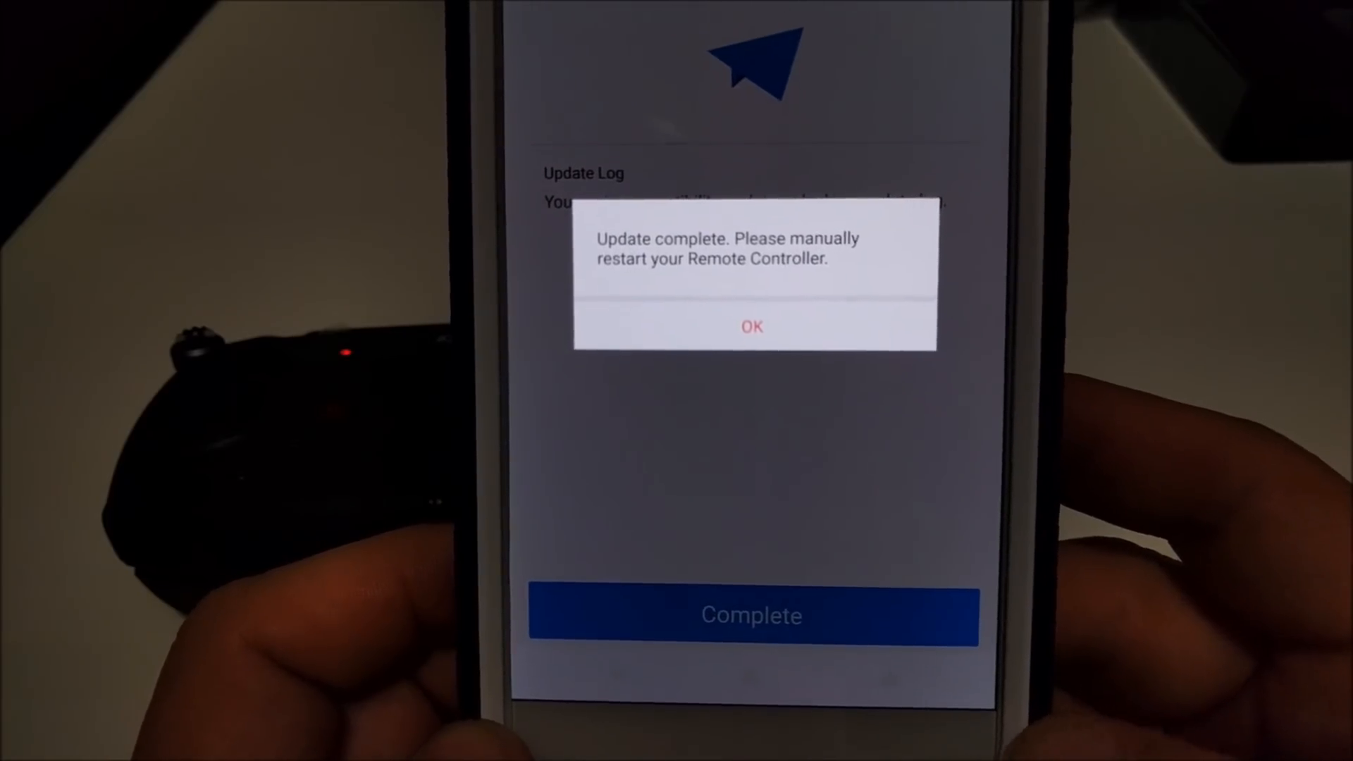
# Acknowledge the update-complete and restart notices and complete the controller firmware update.
pyautogui.click(752, 326)
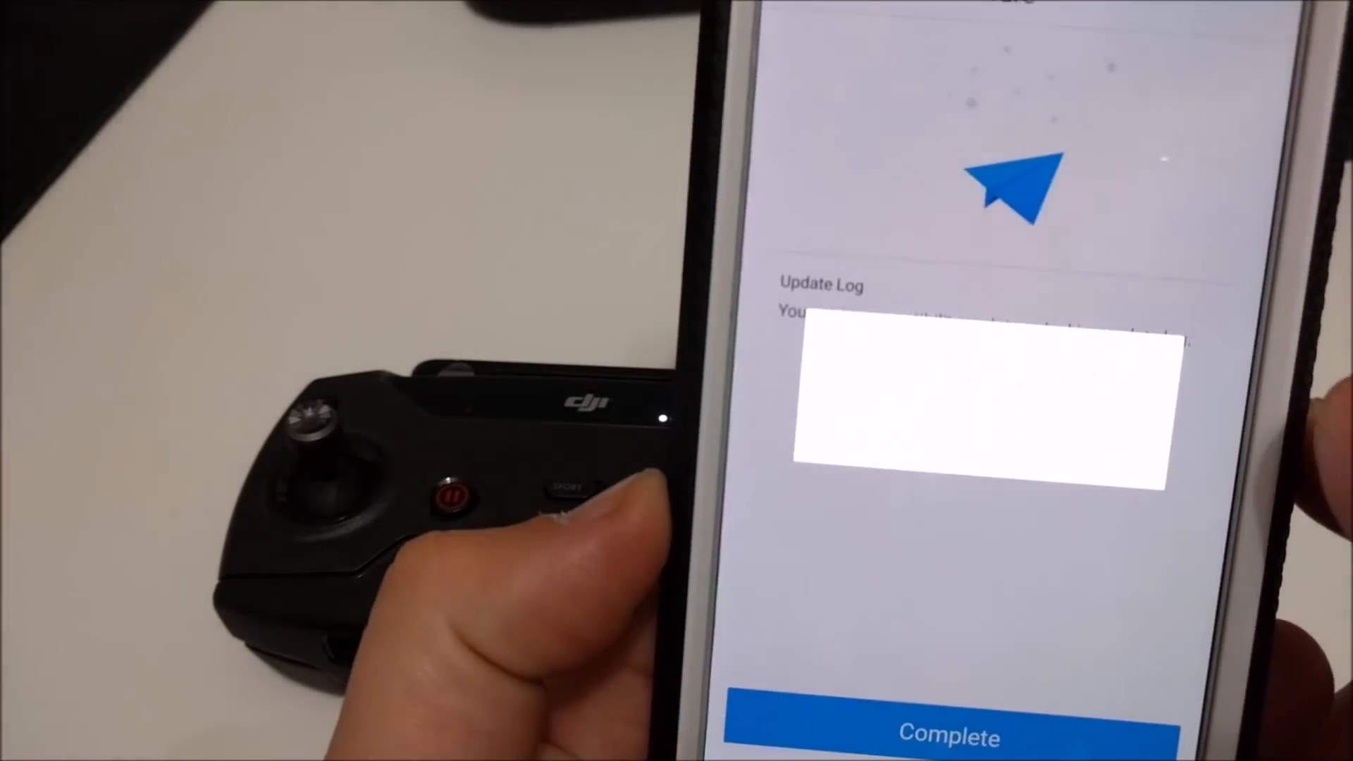
pyautogui.click(949, 733)
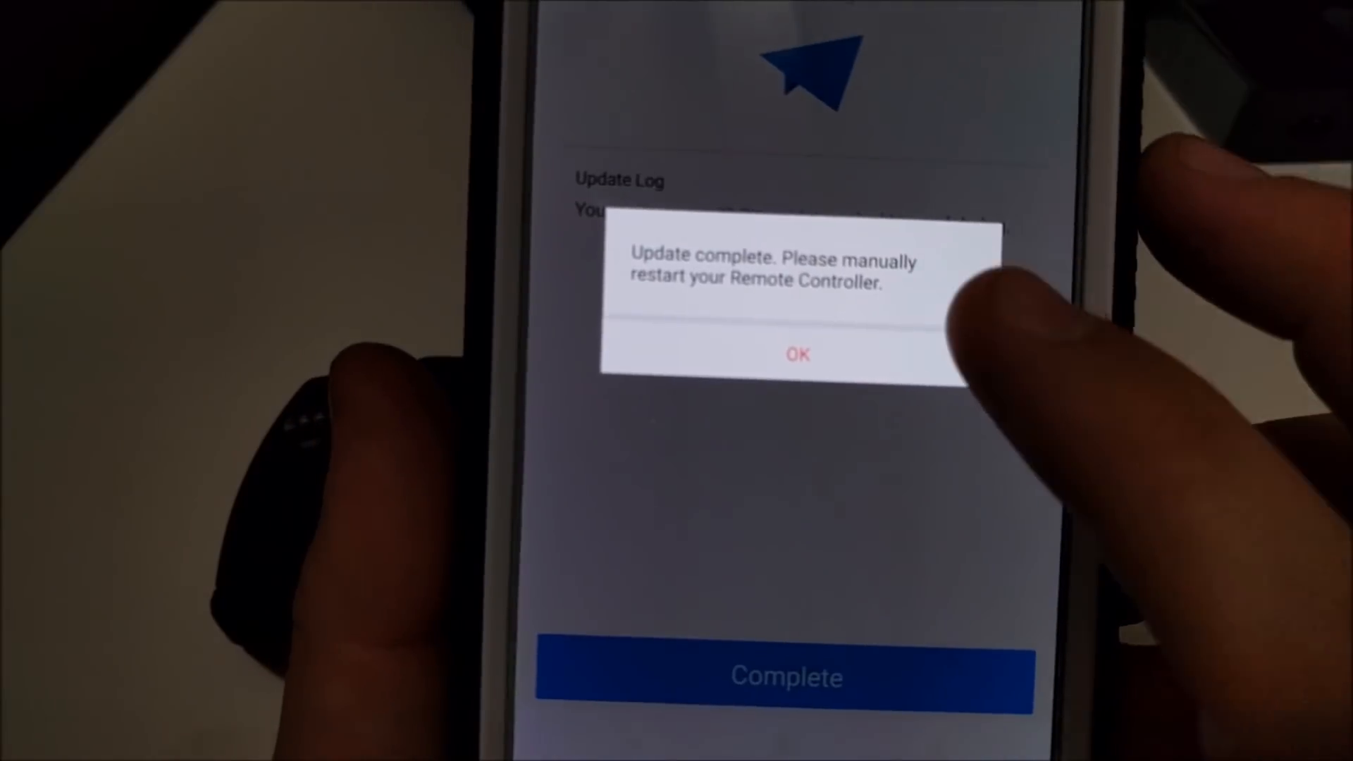
pyautogui.click(798, 354)
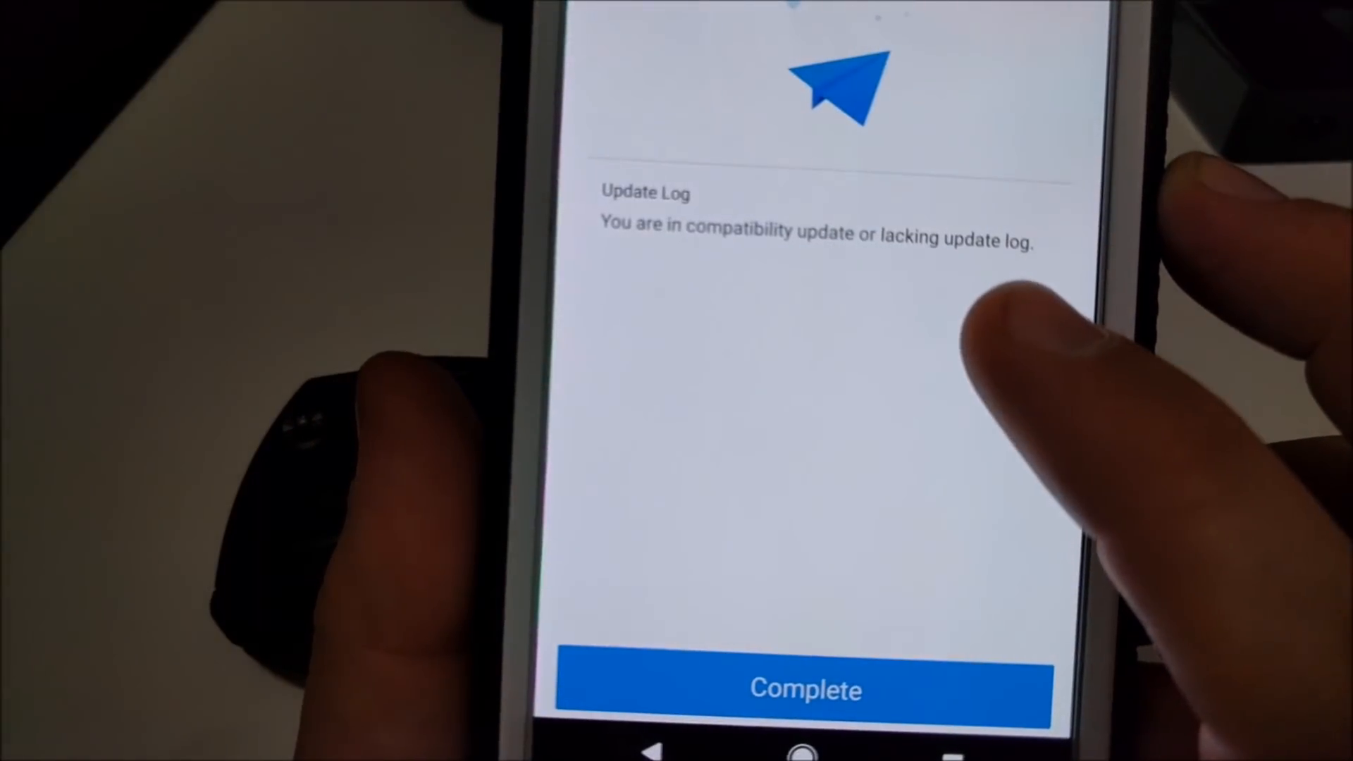
pyautogui.click(804, 690)
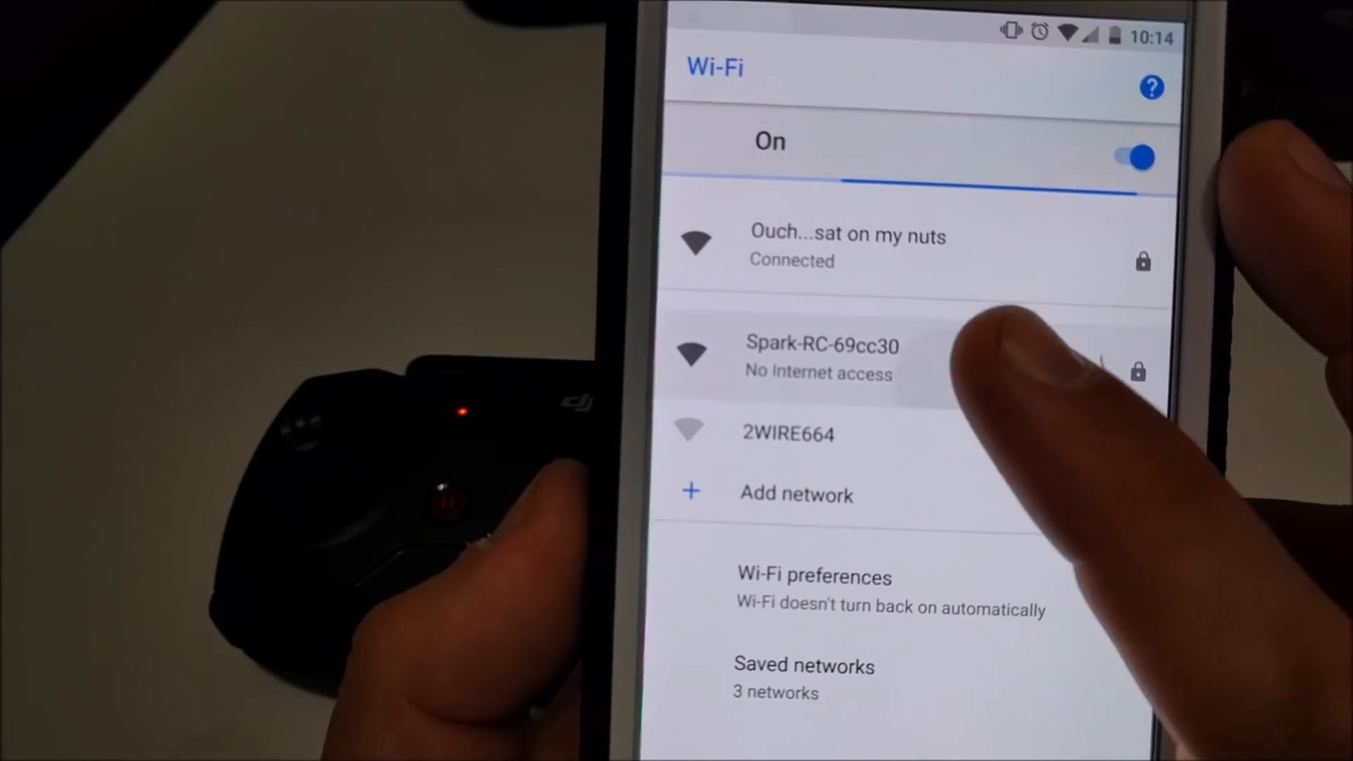
# Rejoin the restarted controller's Spark-RC-69cc30 network.
pyautogui.click(825, 358)
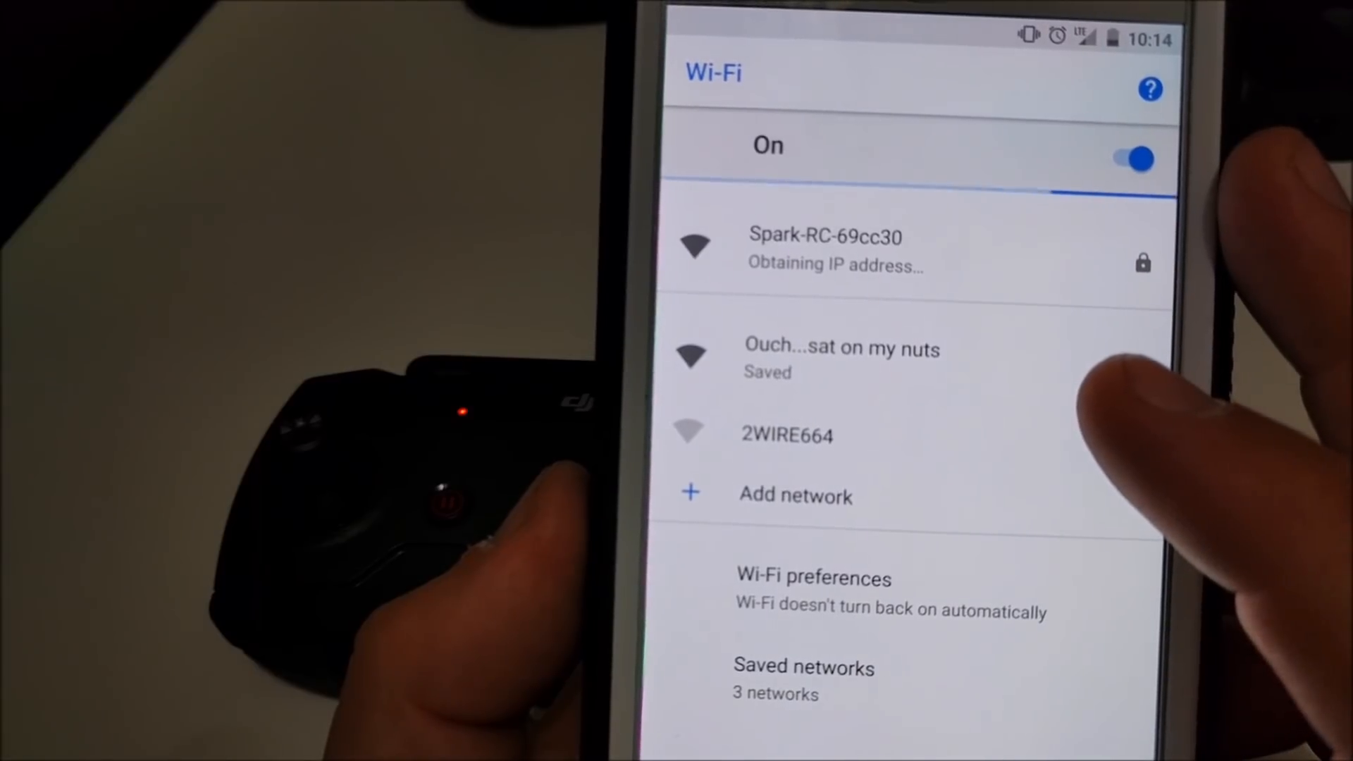